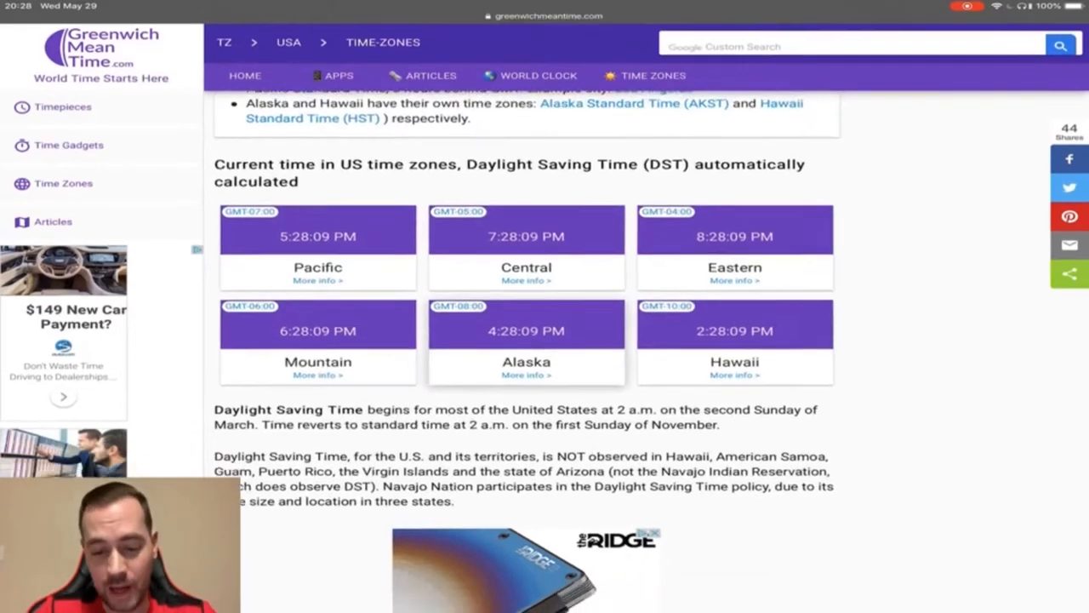
pyautogui.scroll(-3)
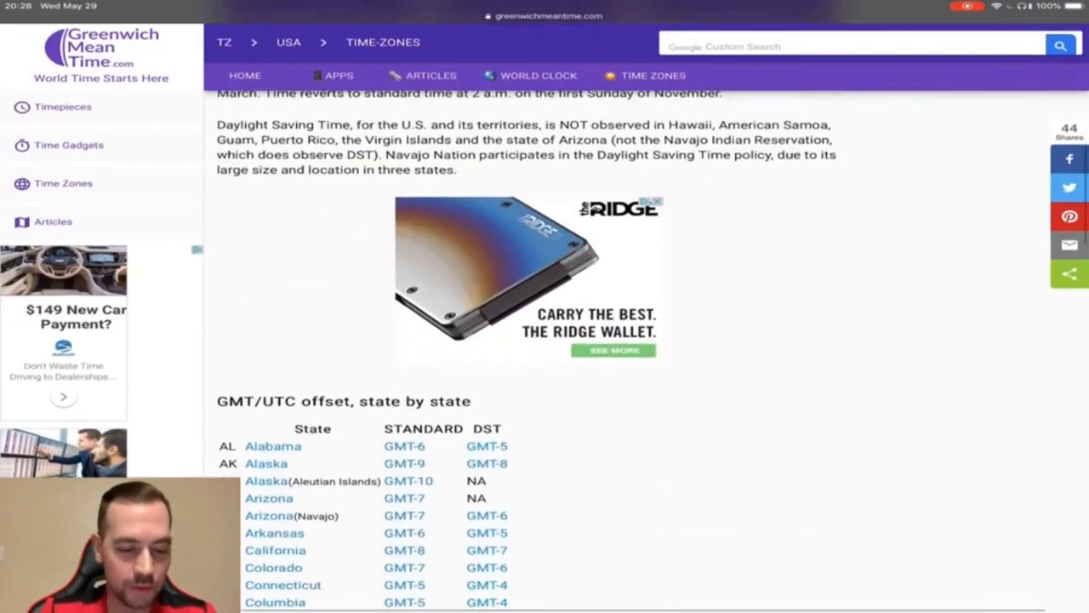
pyautogui.scroll(-3)
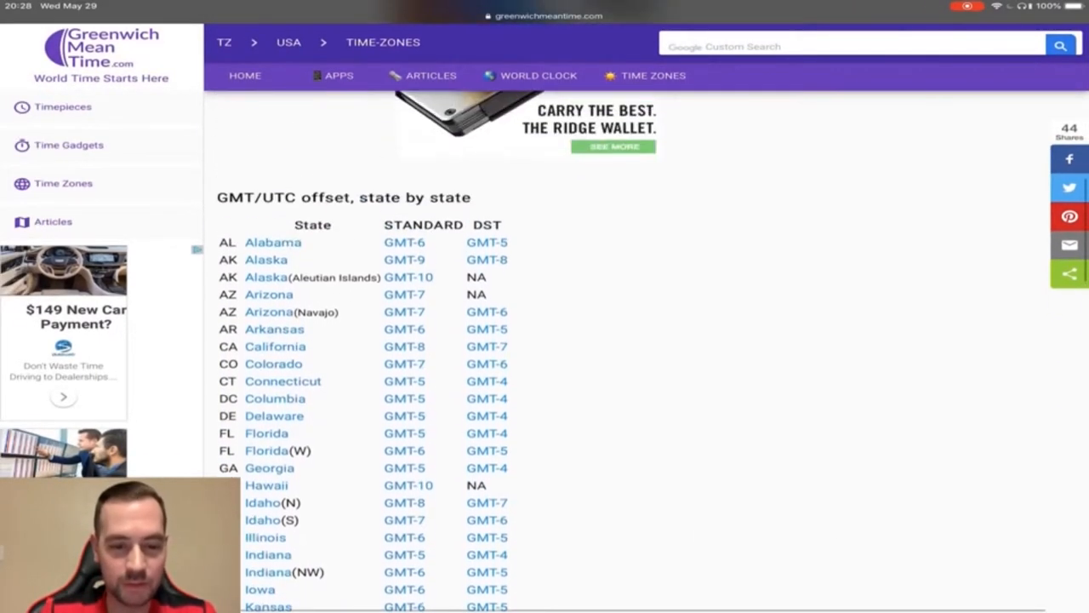